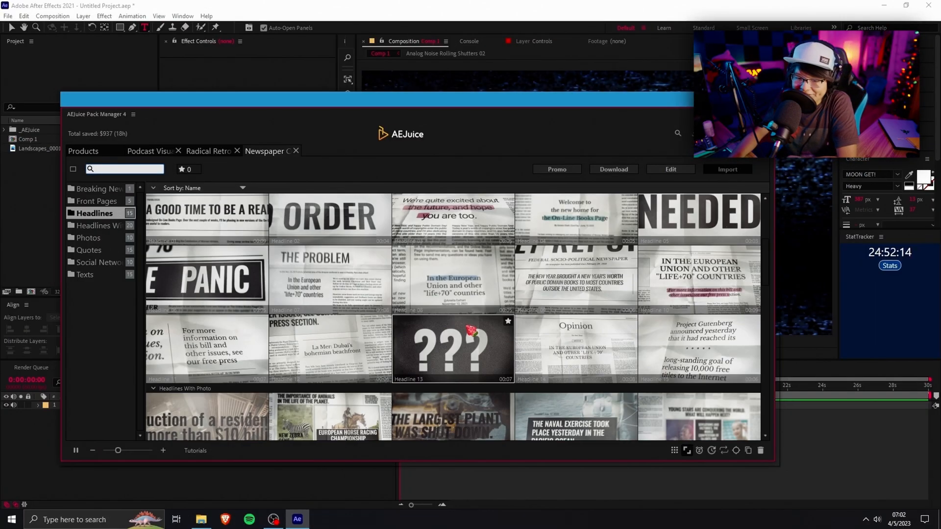
- Import the Headline With Photo 09 newspaper preset into the After Effects project
left_click(88, 249)
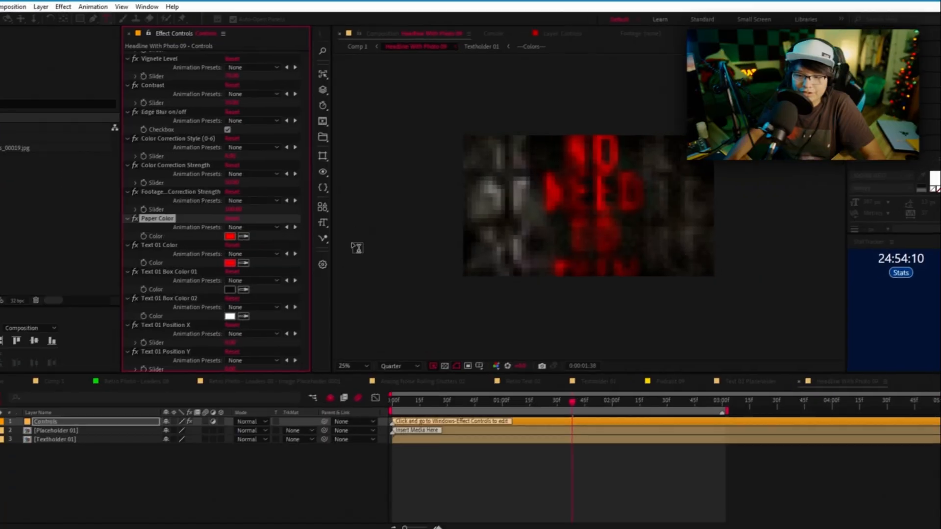
- Change the Text 01 Color on the Controls layer to blue, leaving the paper red
left_click(230, 236)
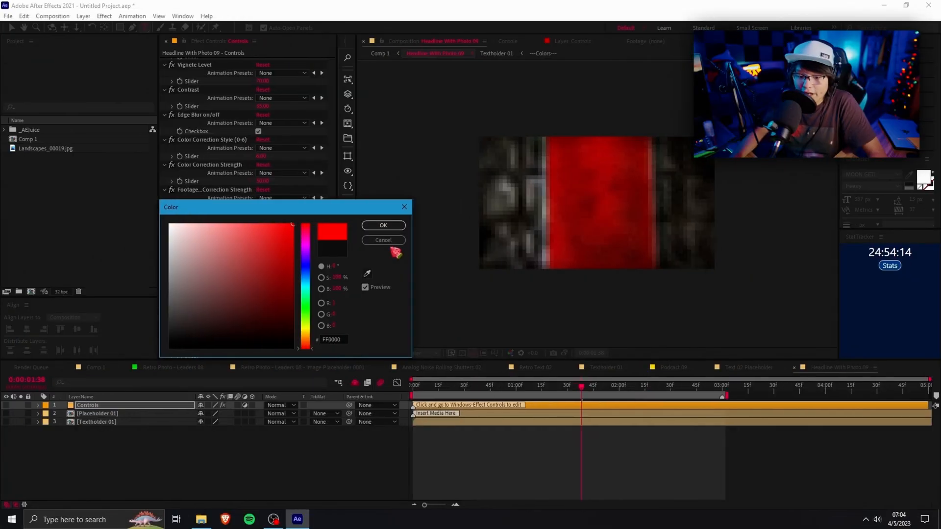
left_click(383, 225)
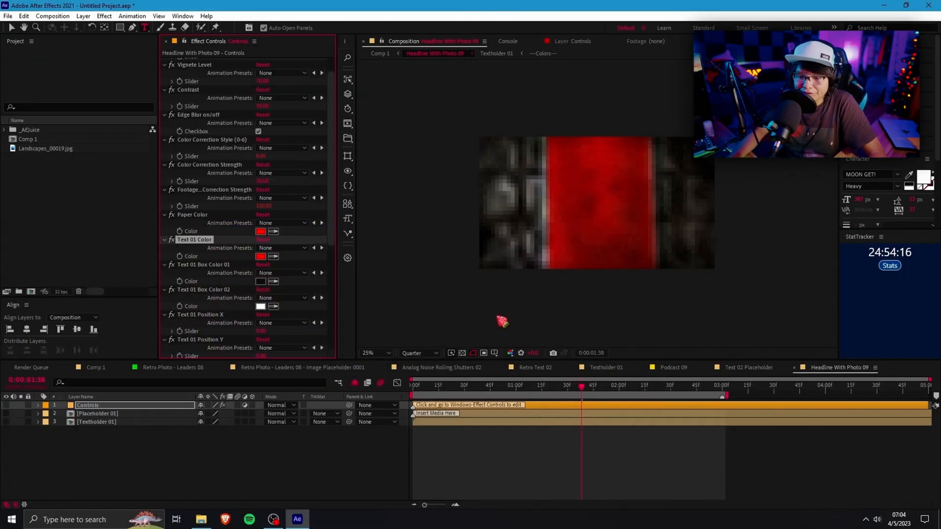
left_click(374, 353)
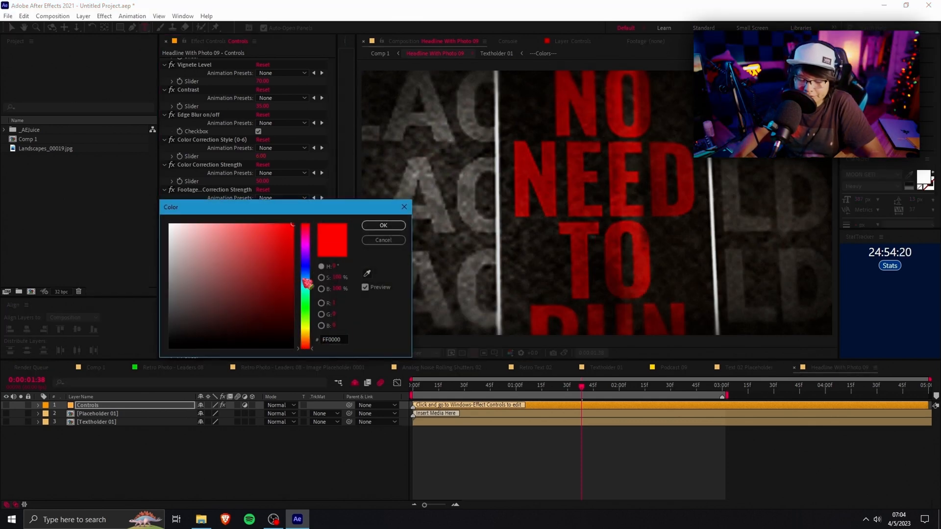
left_click(383, 225)
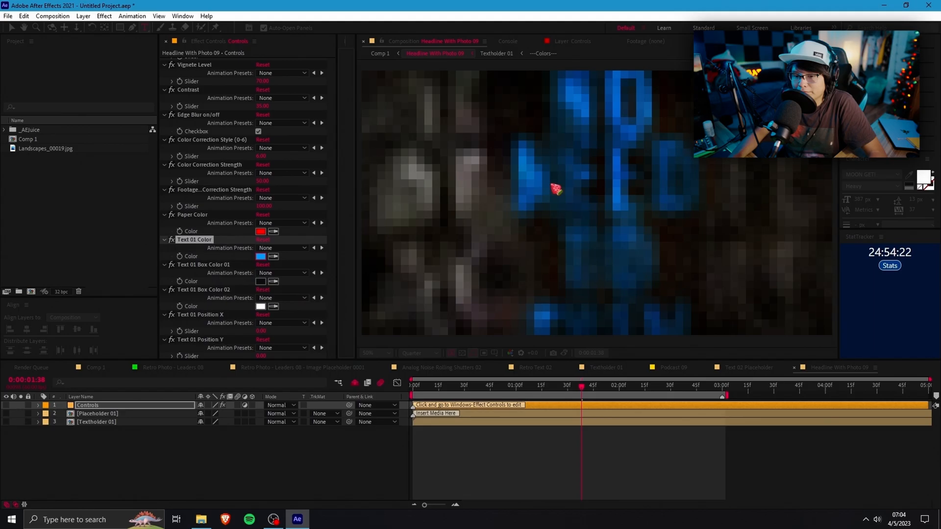
left_click(508, 353)
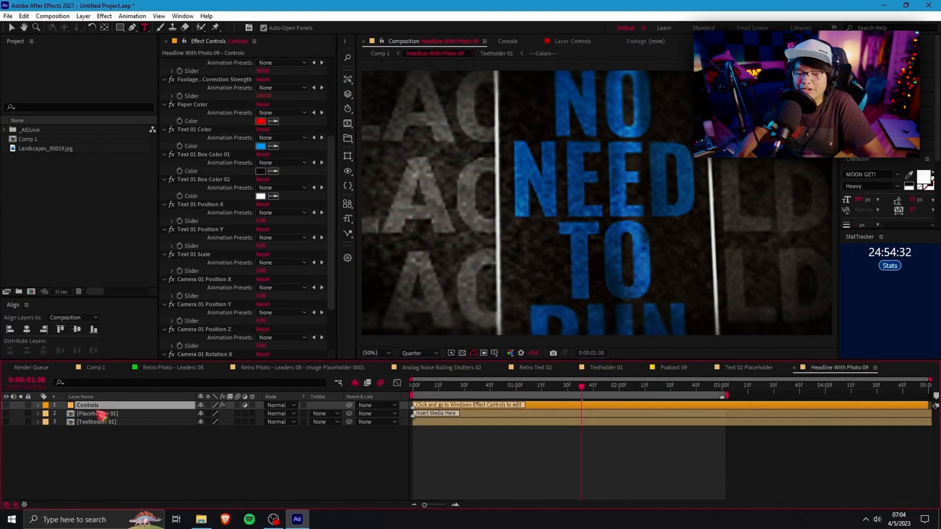
scroll("up", 3)
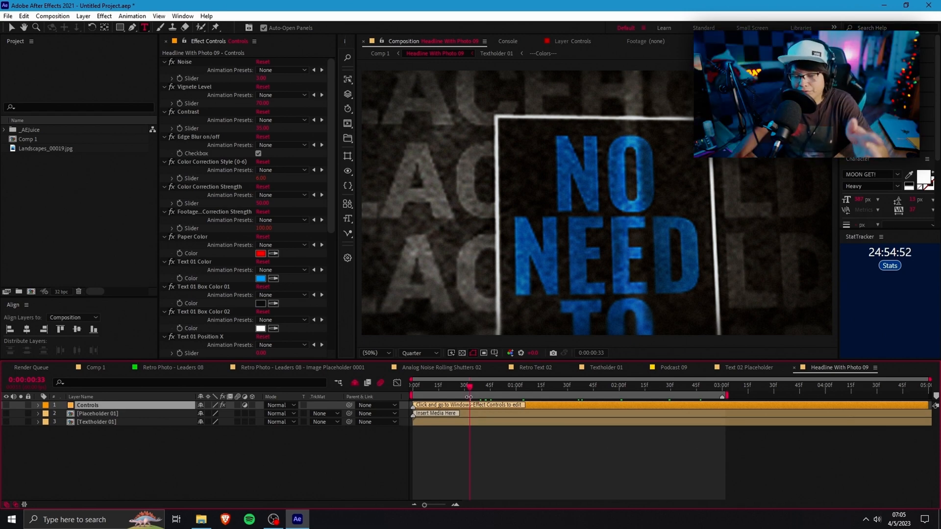
mouse_move(514, 394)
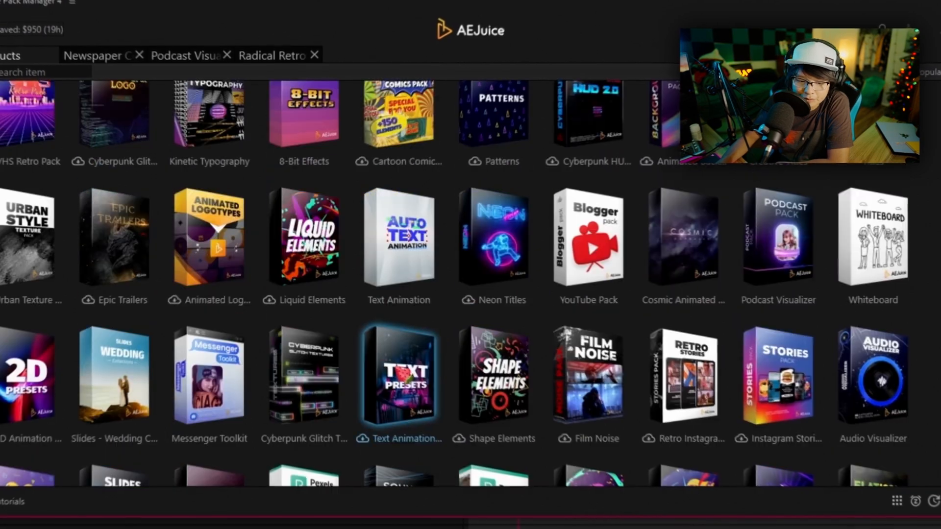
- Find the Text Animation Presets pack in Products, download it, and open it
scroll("down", 3)
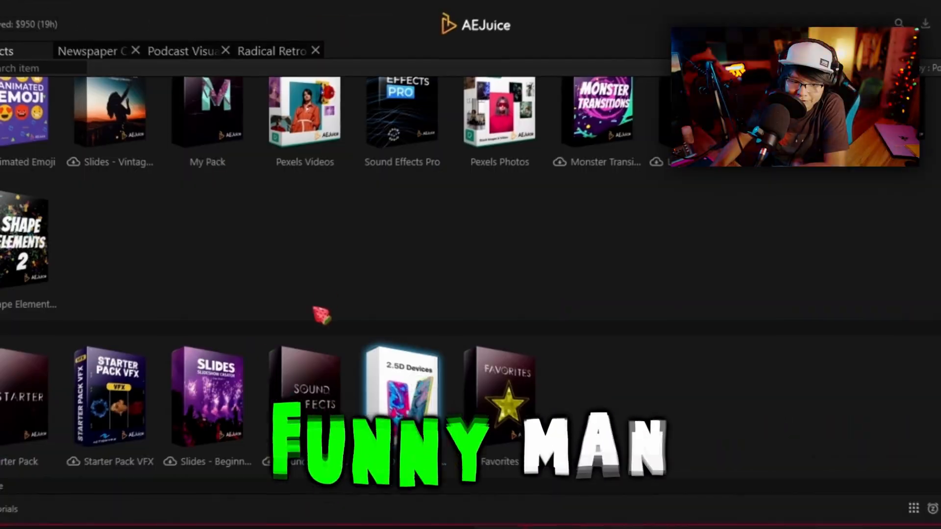
scroll("up", 3)
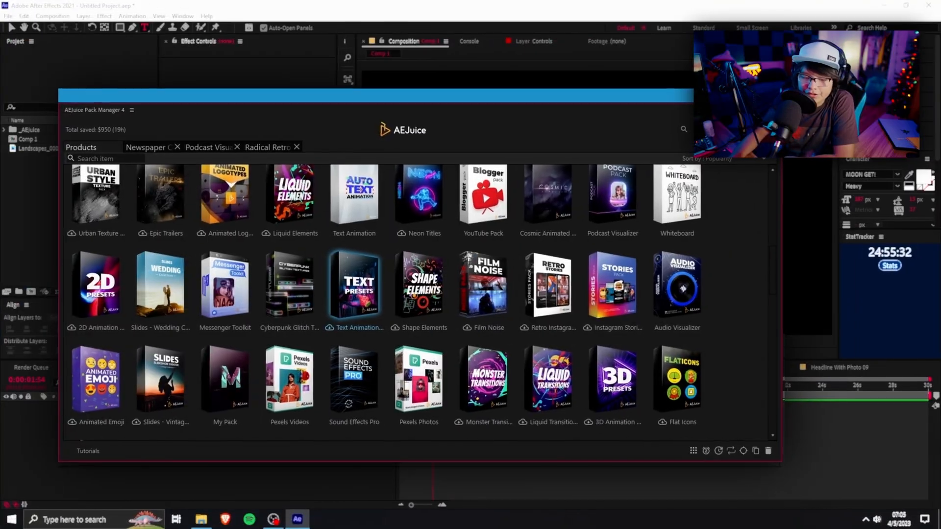
left_click(354, 286)
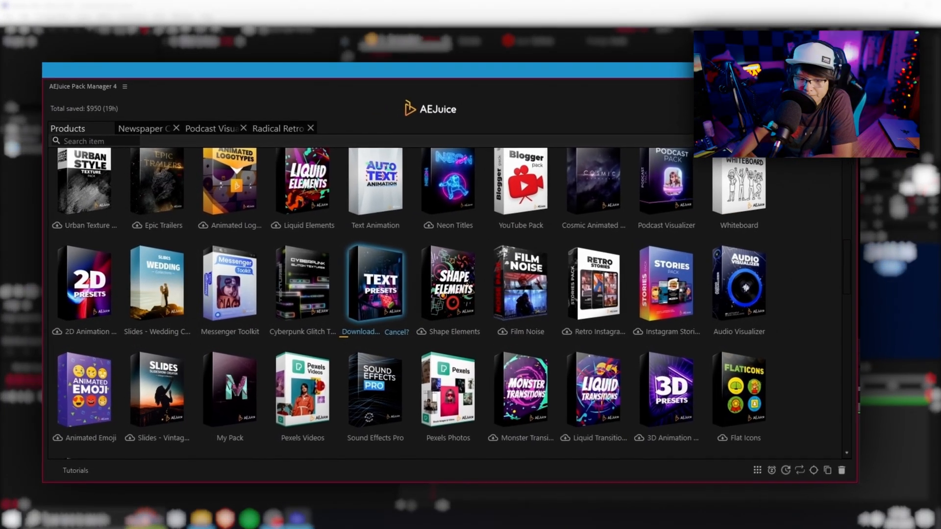
left_click(375, 180)
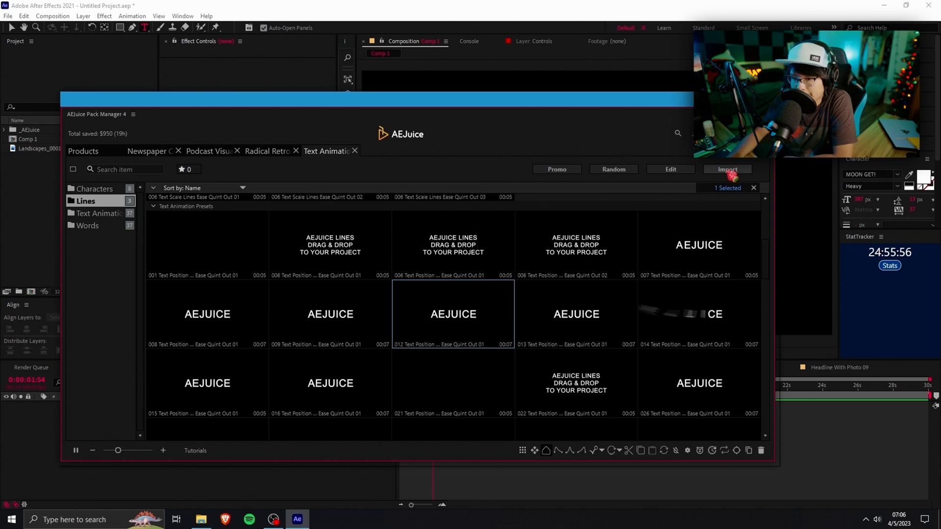
- Import a text position animation preset, then return to the Products catalog
left_click(728, 169)
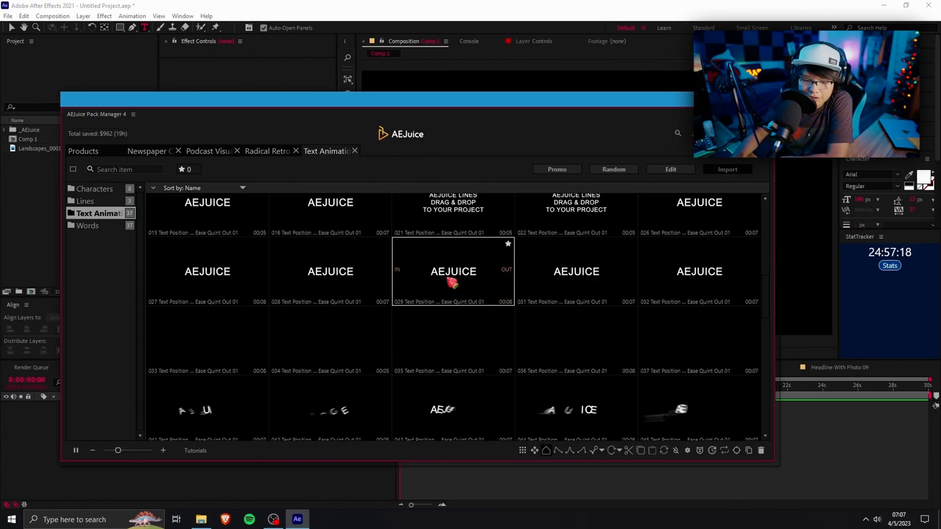
left_click(83, 150)
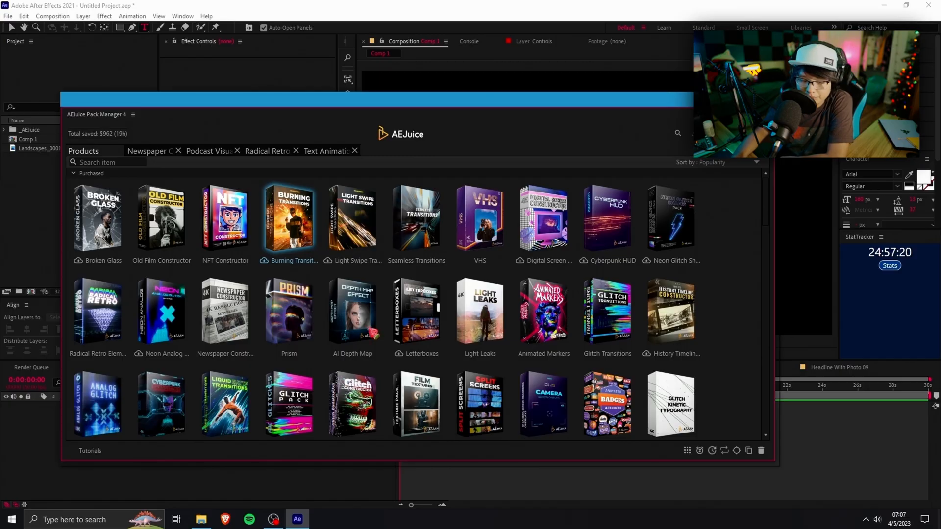